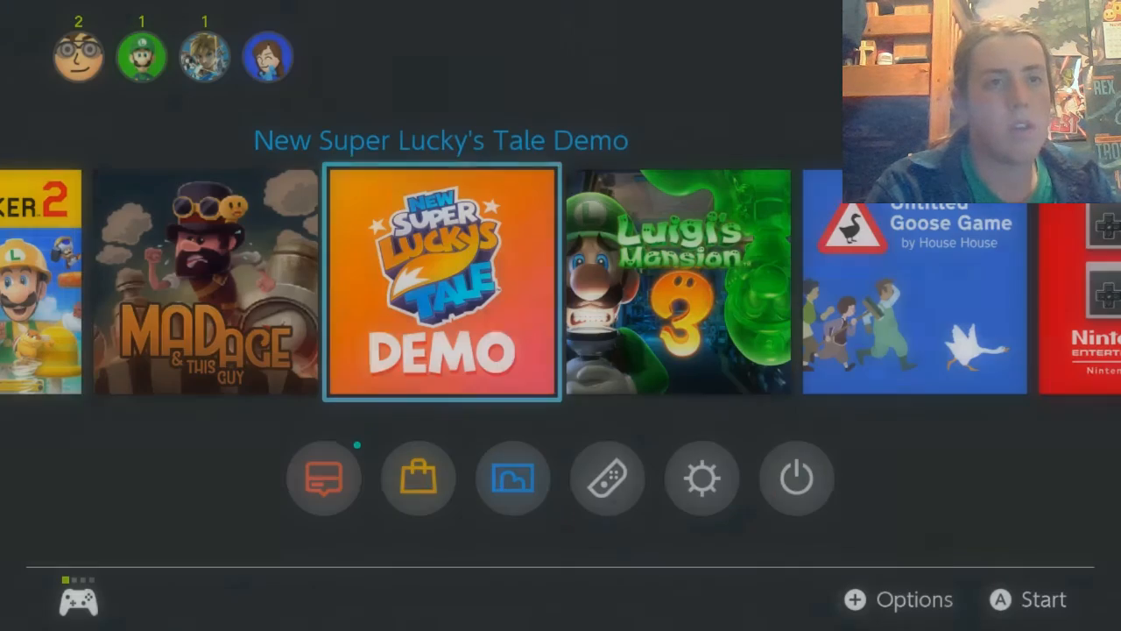
click(443, 284)
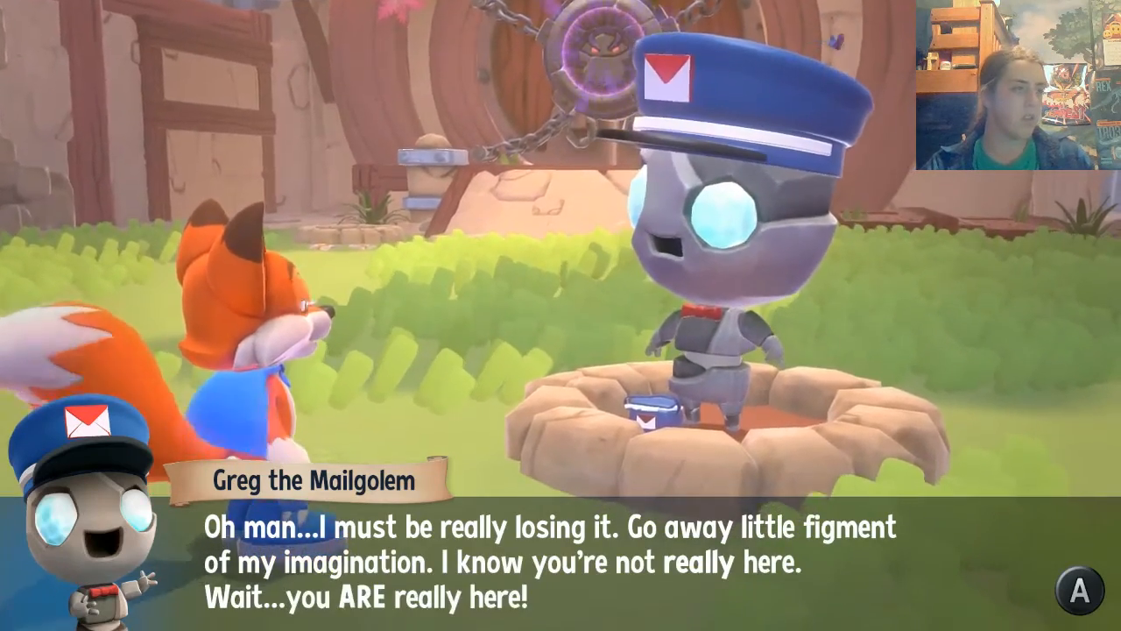
click(1078, 585)
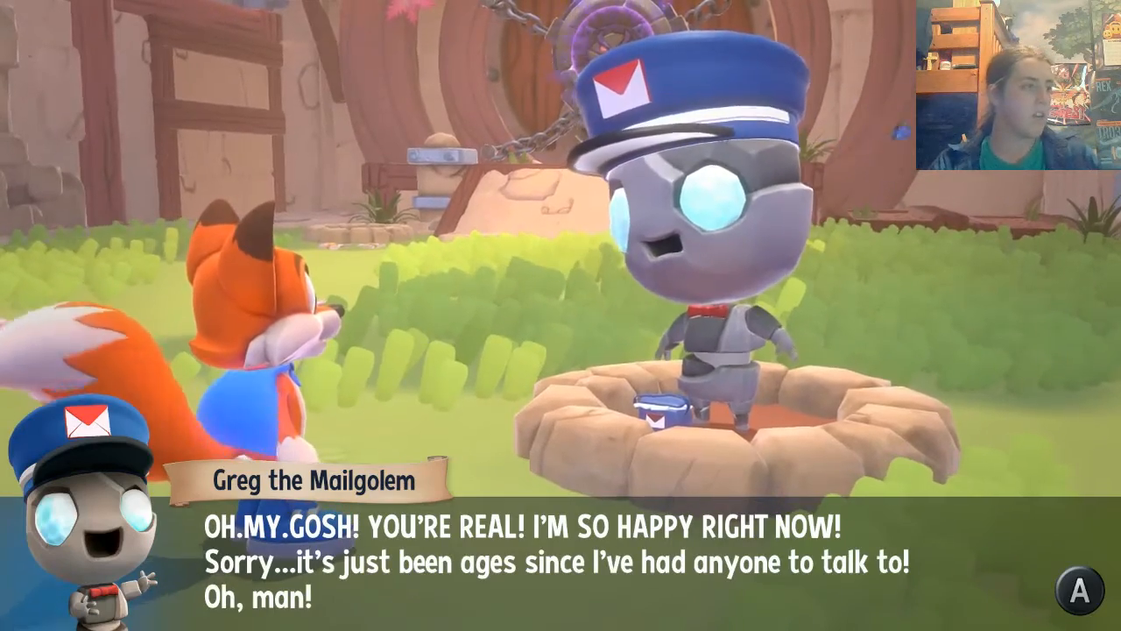
click(1076, 594)
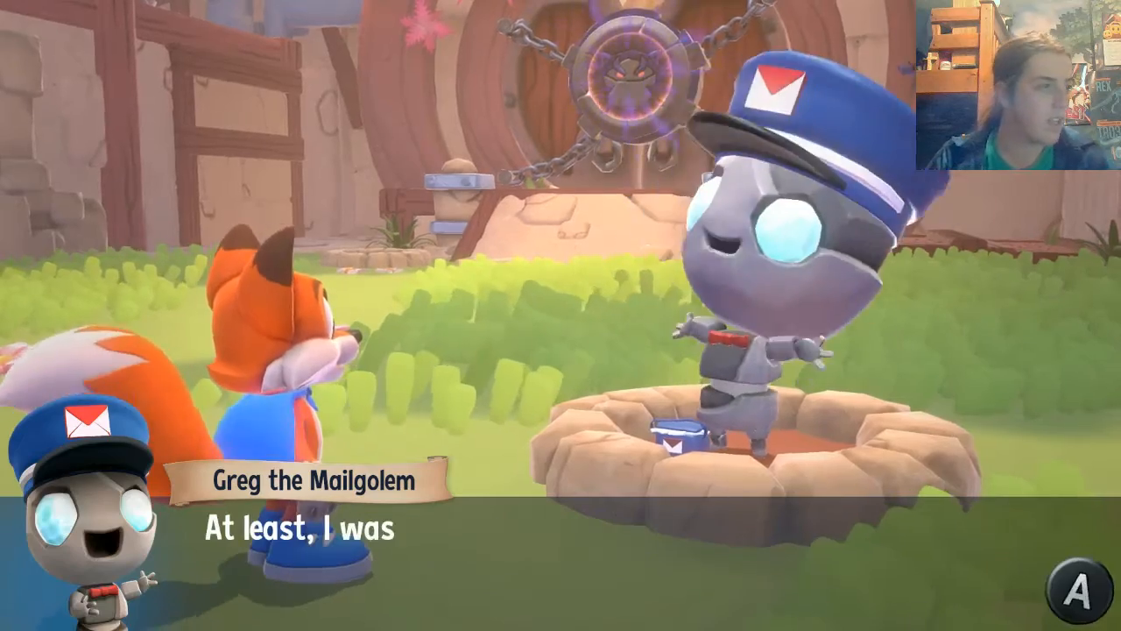
click(1080, 592)
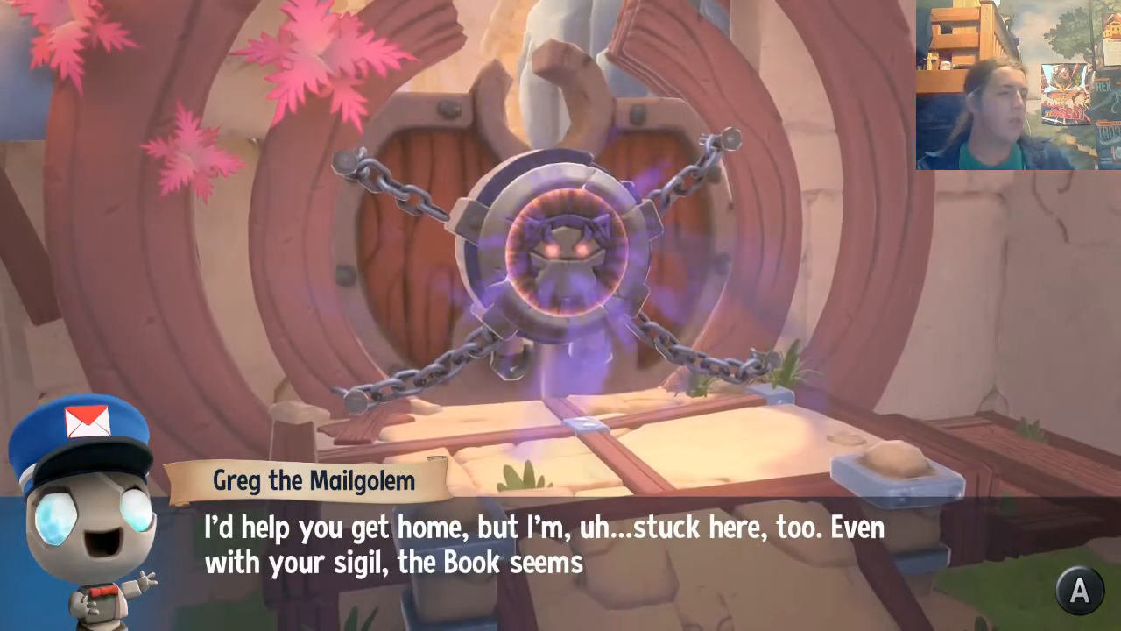
click(1079, 594)
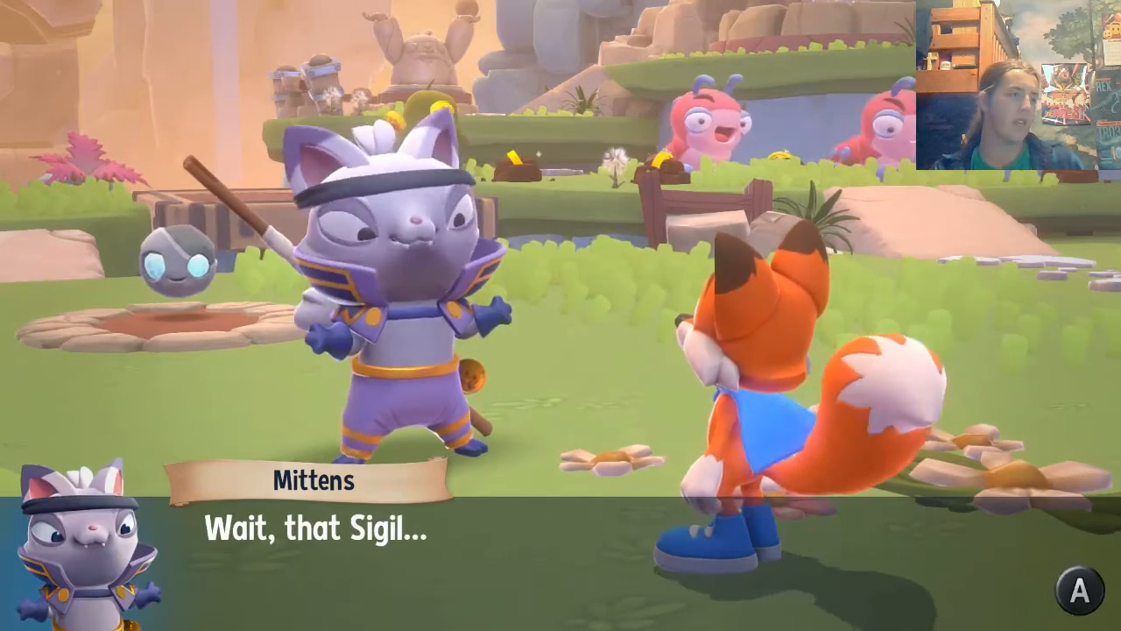
click(1083, 590)
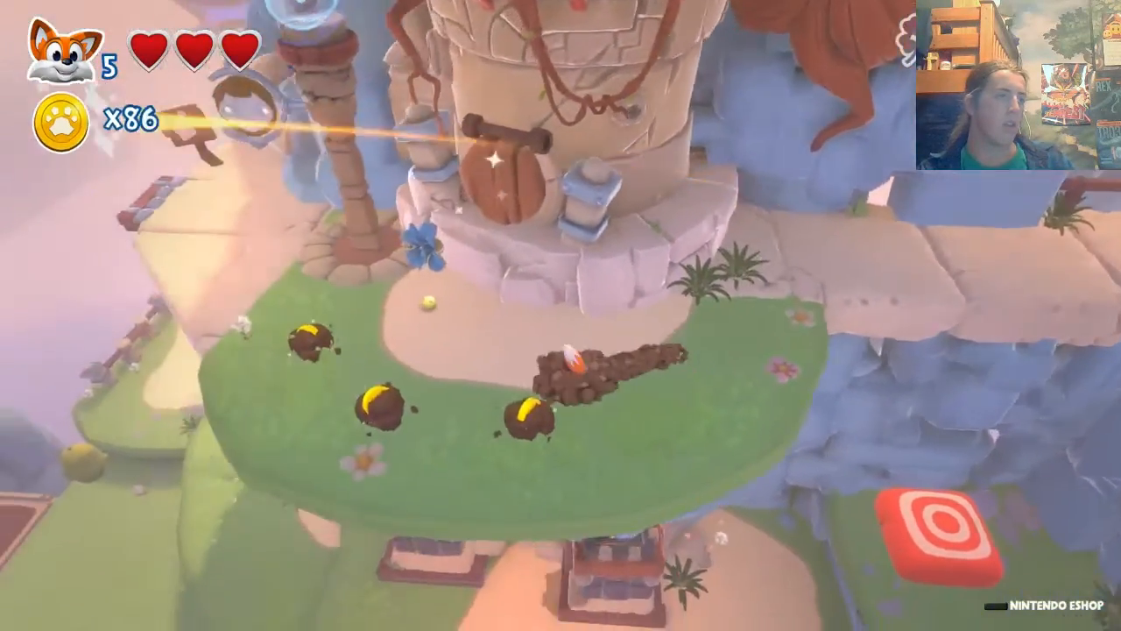
mouse_move(561, 316)
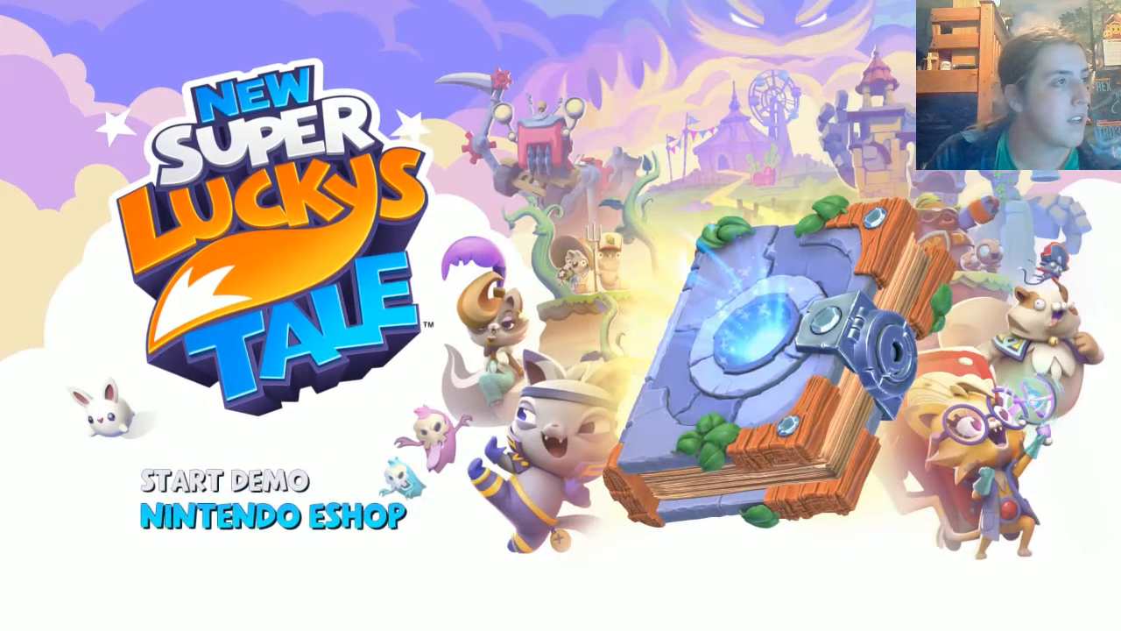
click(263, 515)
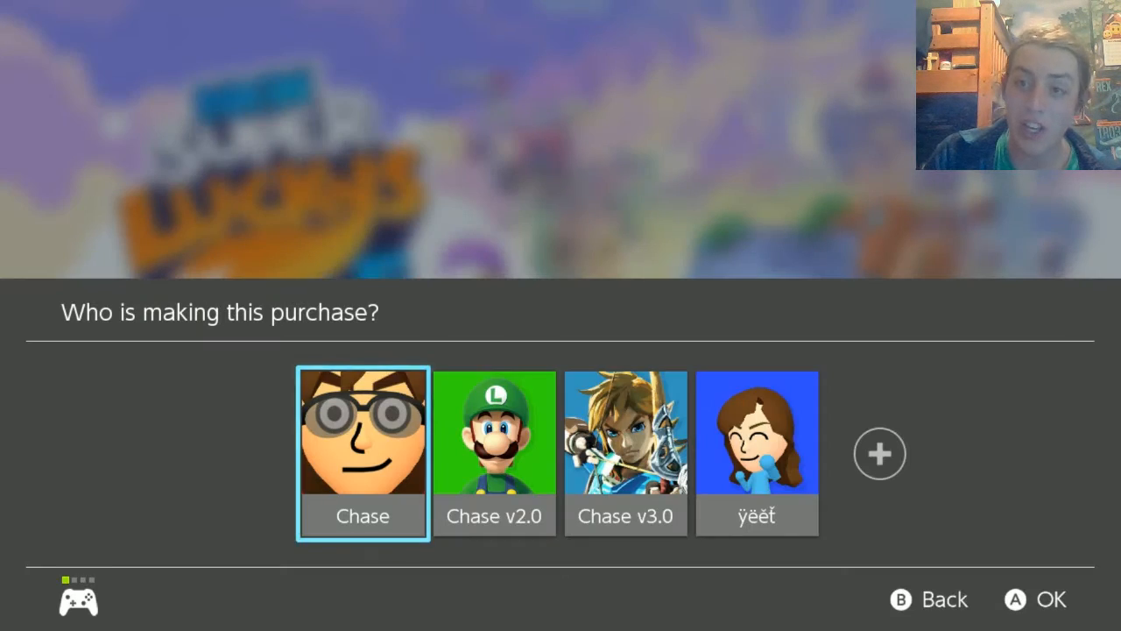
click(363, 452)
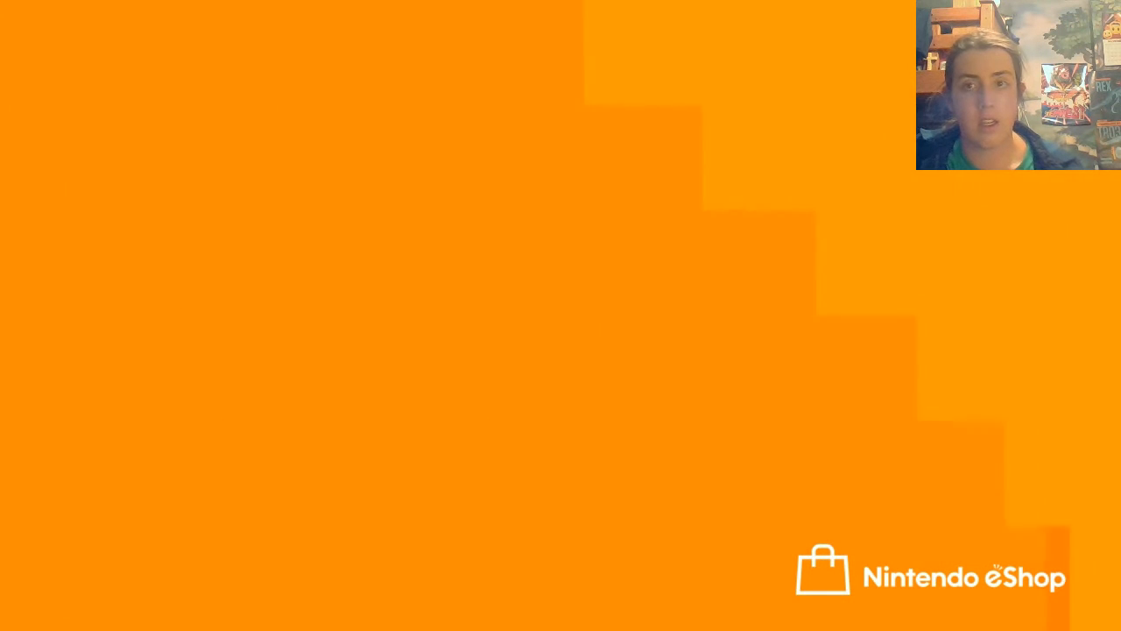